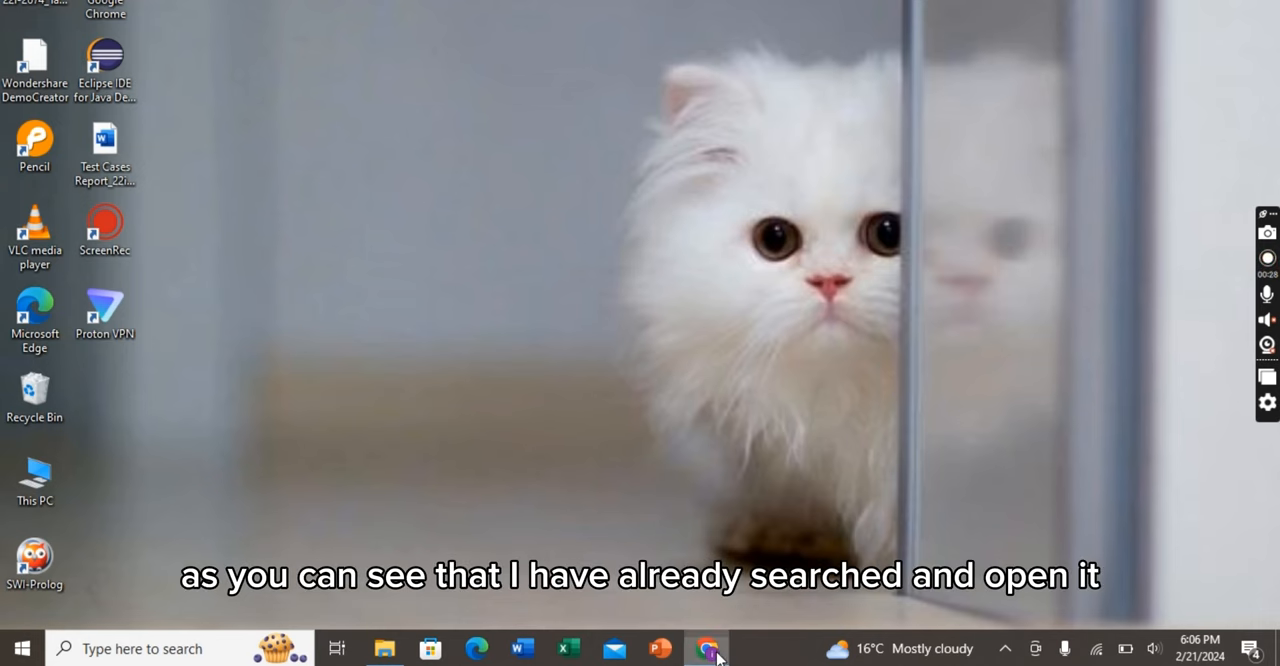
Step: Bring the already open fliki.ai tab forward in Chrome from the taskbar
{"action": "left_click", "coordinate": [707, 648]}
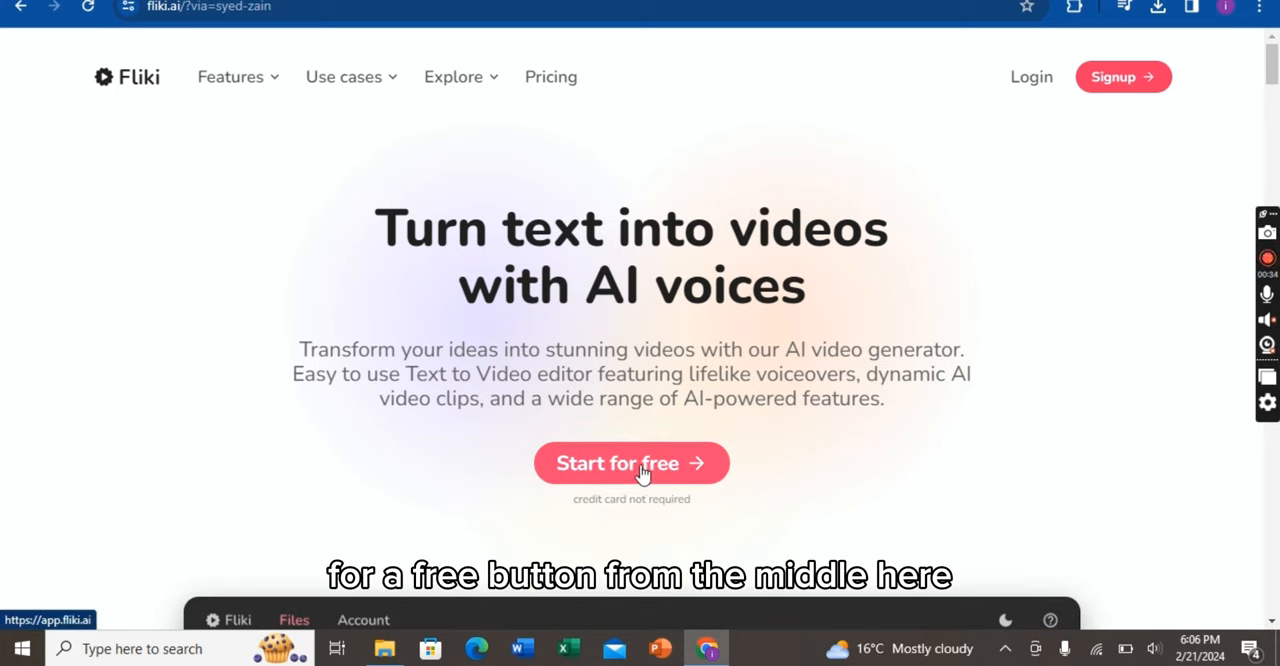
Step: Go through 'Start for free' to the login page and sign in with Google
{"action": "left_click", "coordinate": [631, 463]}
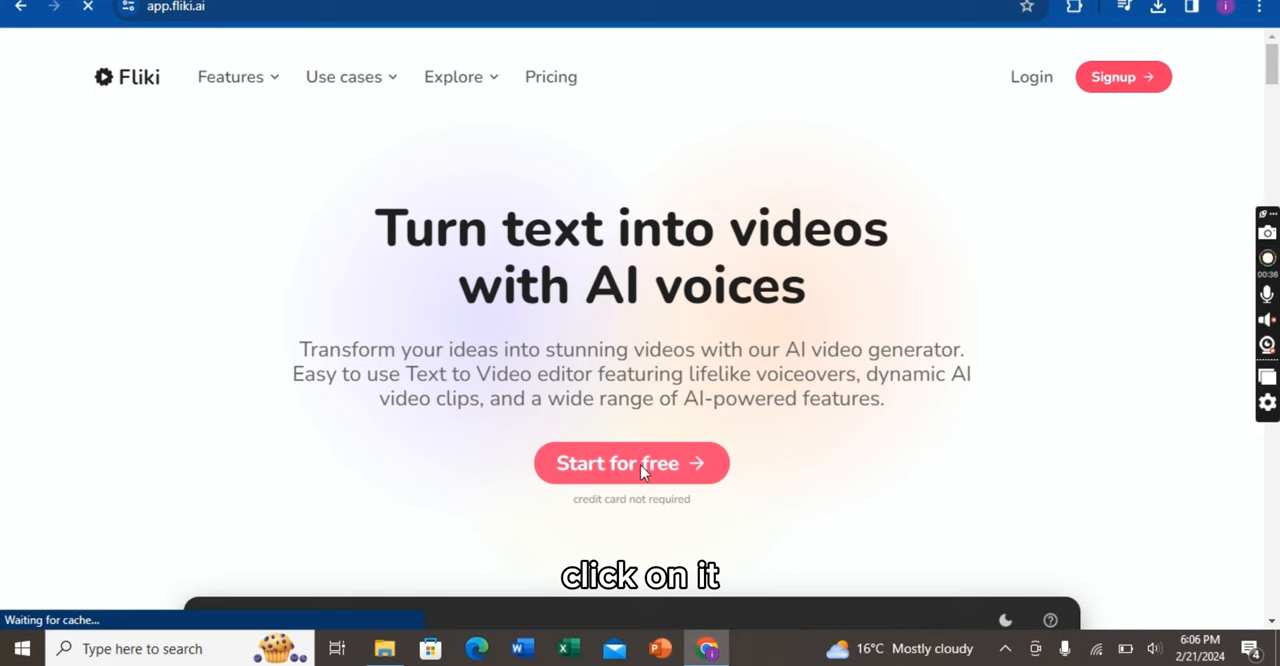
{"action": "left_click", "coordinate": [631, 463]}
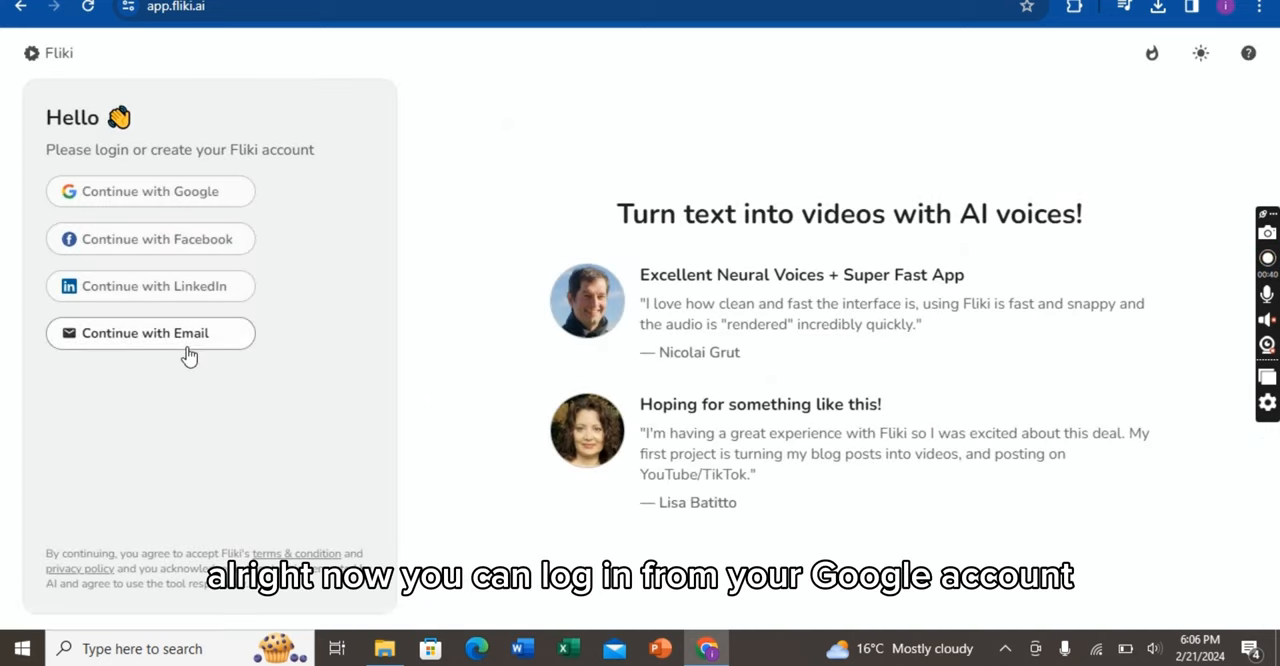
{"action": "mouse_move", "coordinate": [175, 250]}
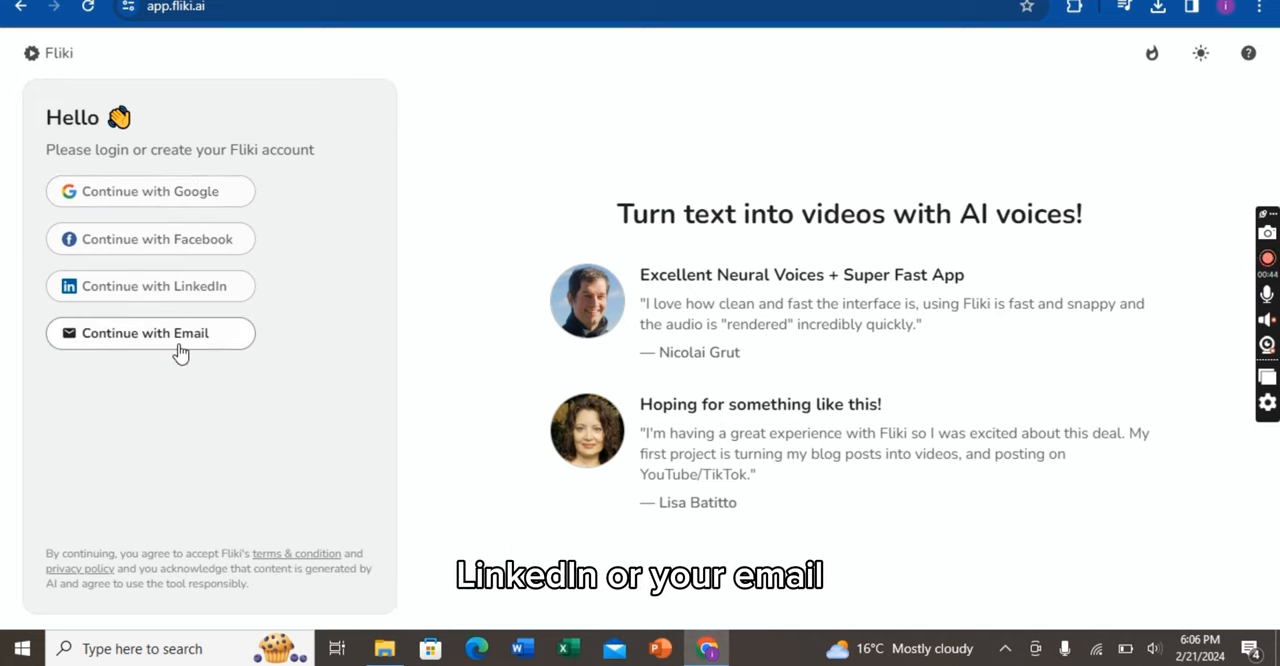
{"action": "mouse_move", "coordinate": [150, 191]}
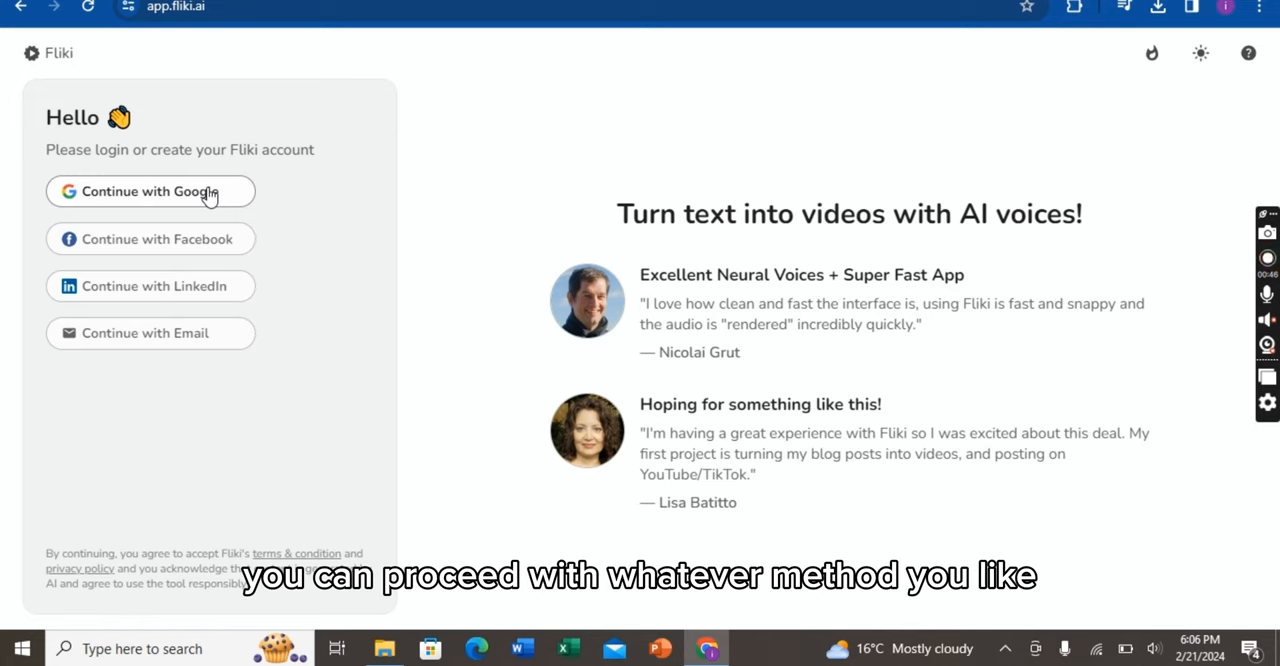
{"action": "left_click", "coordinate": [150, 191]}
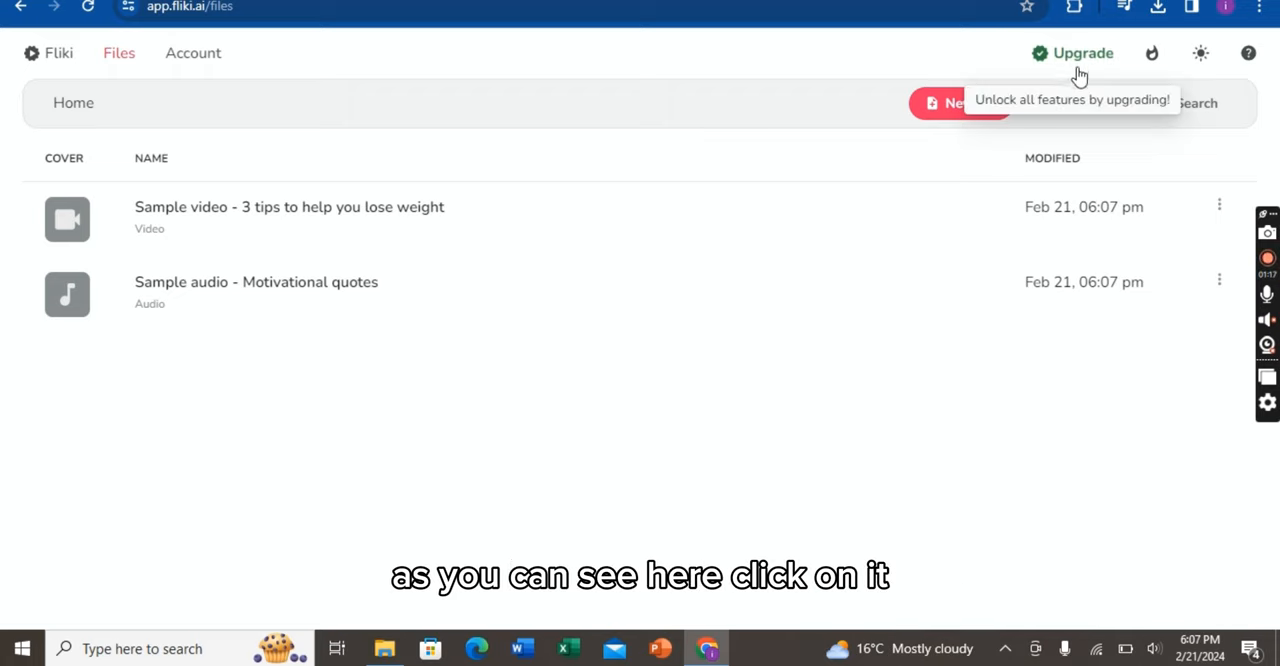
Step: Open Account > Credits via Upgrade, showing 0 of 5 minutes on the Free plan
{"action": "left_click", "coordinate": [1081, 53]}
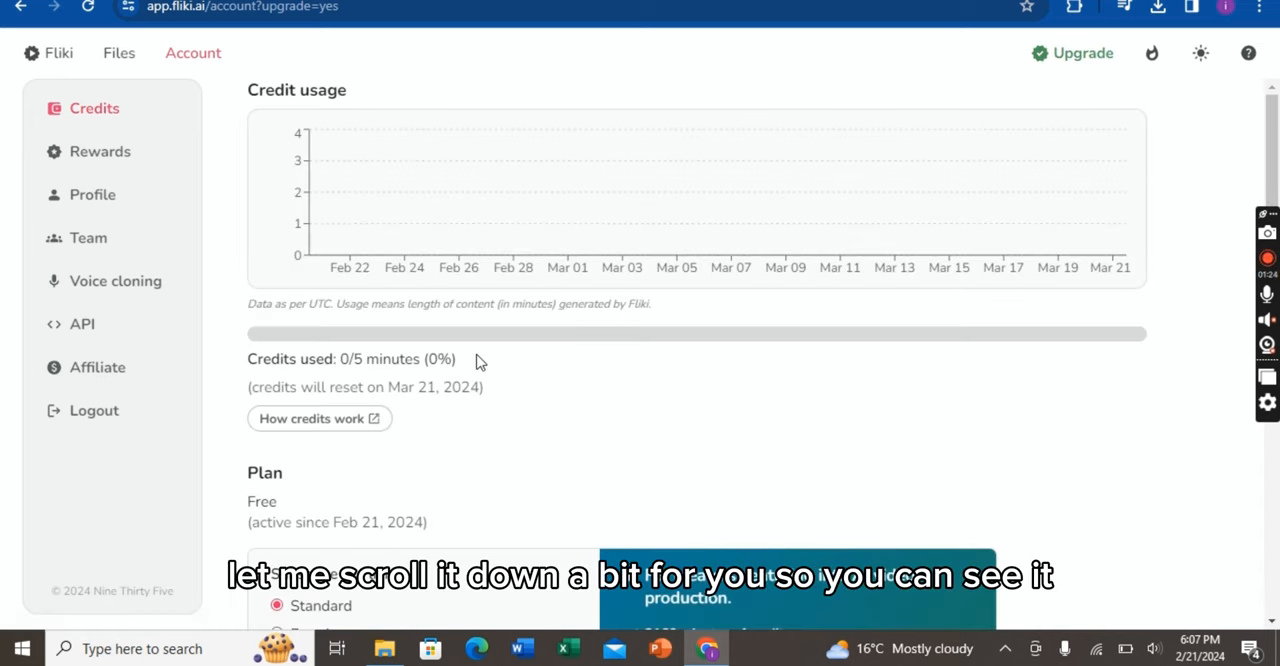
{"action": "mouse_move", "coordinate": [1053, 357]}
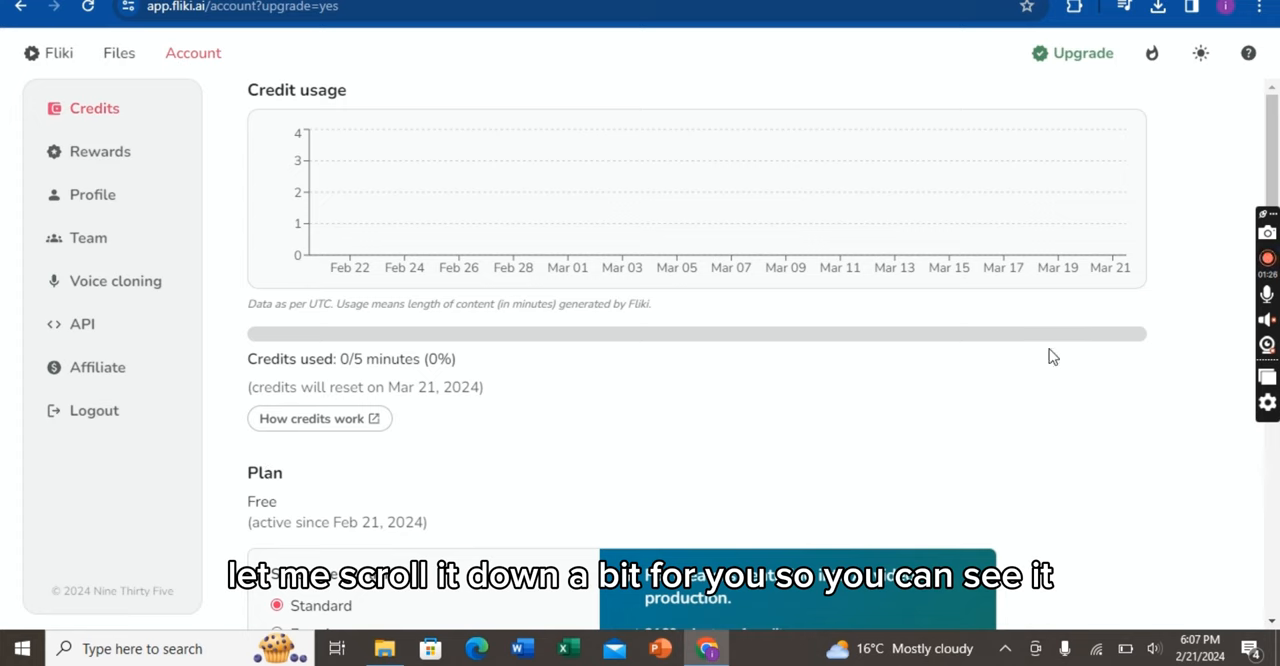
Step: Compare Premium, then pick Standard billed monthly at $28/month and make payment
{"action": "scroll", "scroll_direction": "down", "scroll_amount": 3}
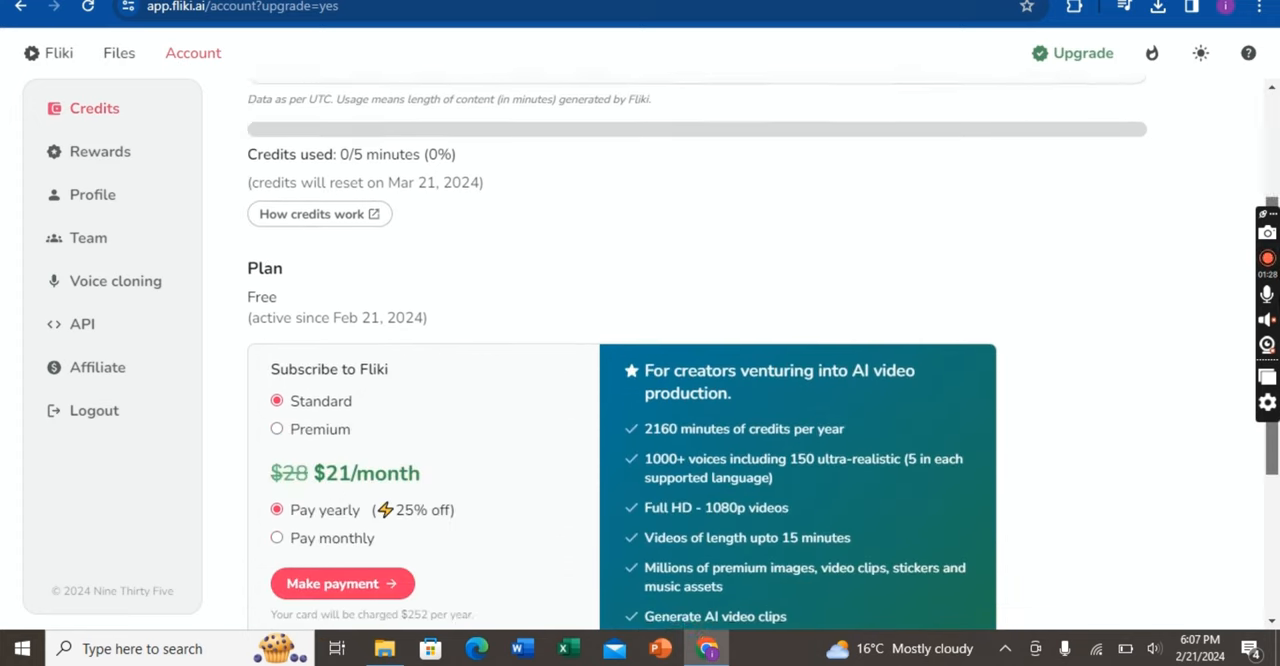
{"action": "scroll", "scroll_direction": "down", "scroll_amount": 3}
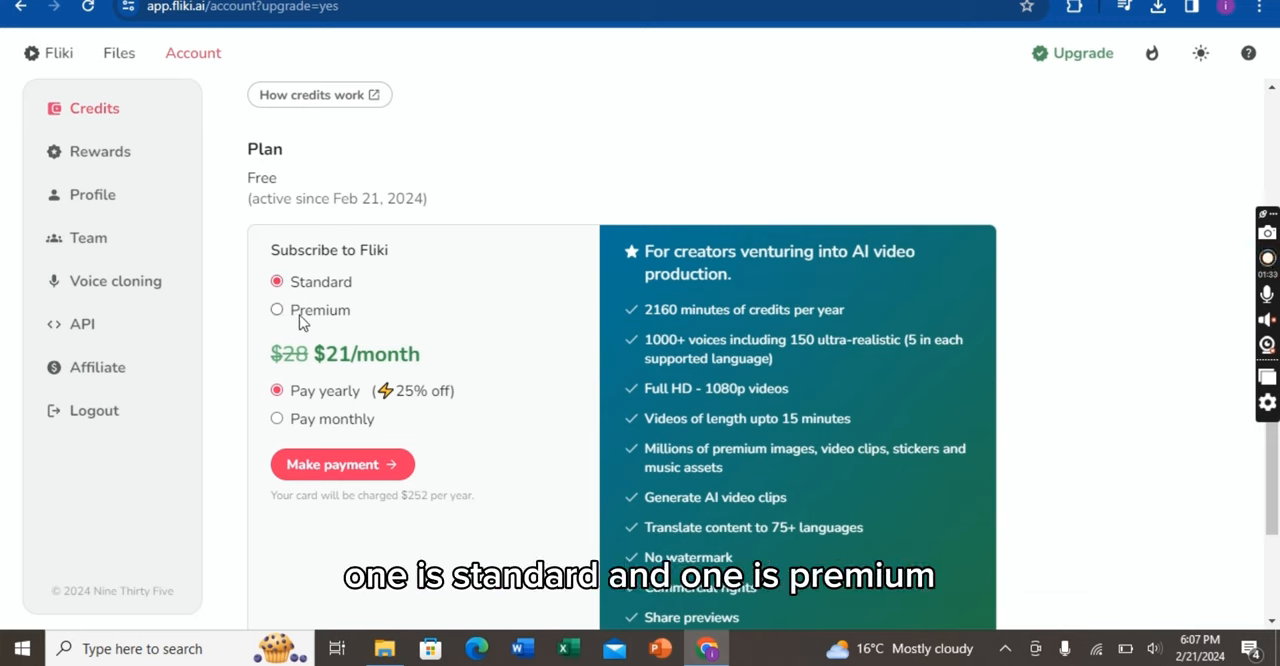
{"action": "mouse_move", "coordinate": [295, 405]}
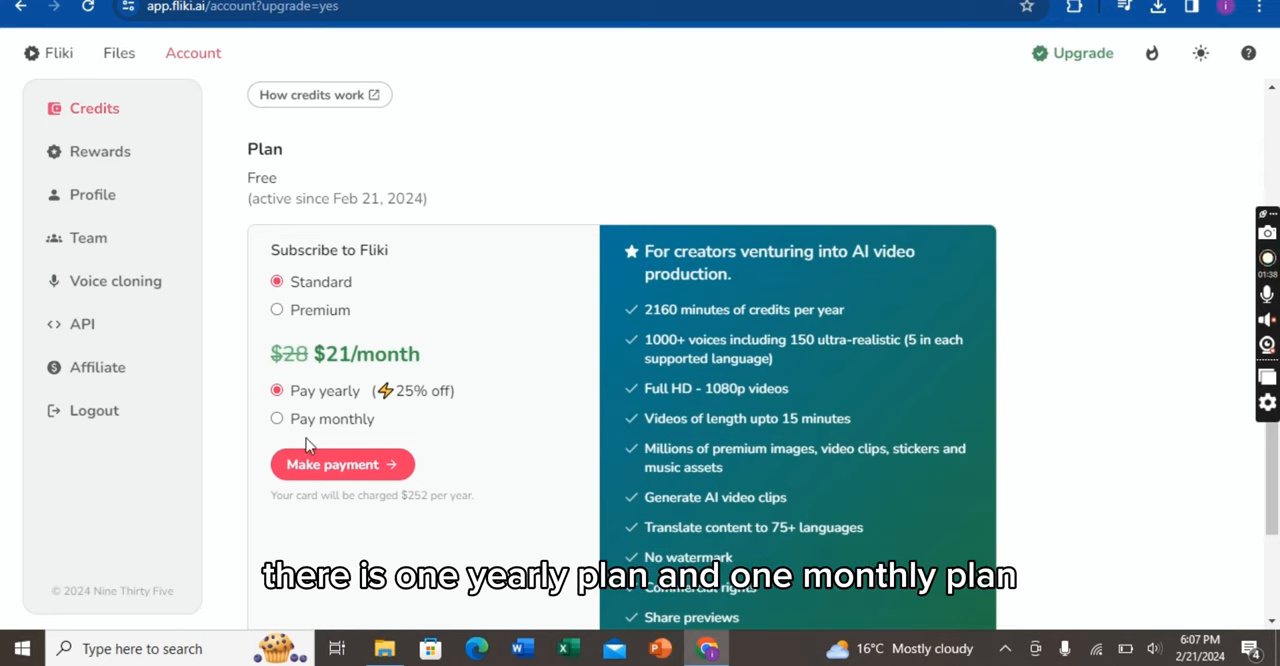
{"action": "mouse_move", "coordinate": [278, 312]}
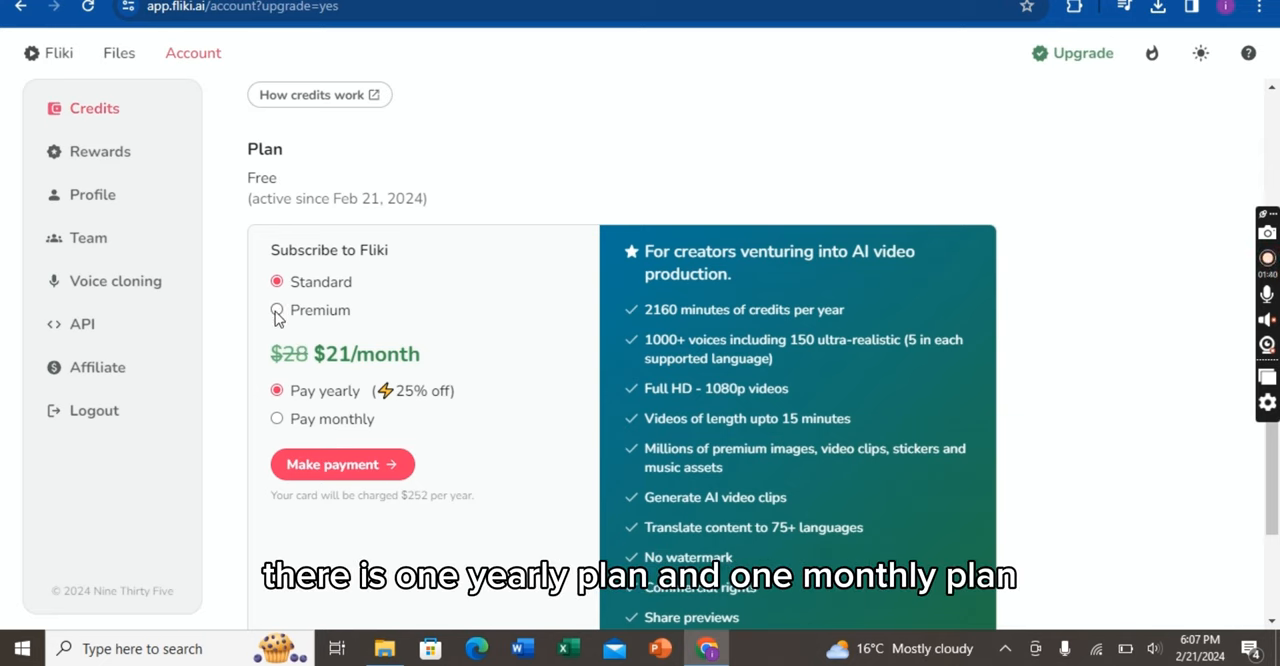
{"action": "left_click", "coordinate": [277, 310]}
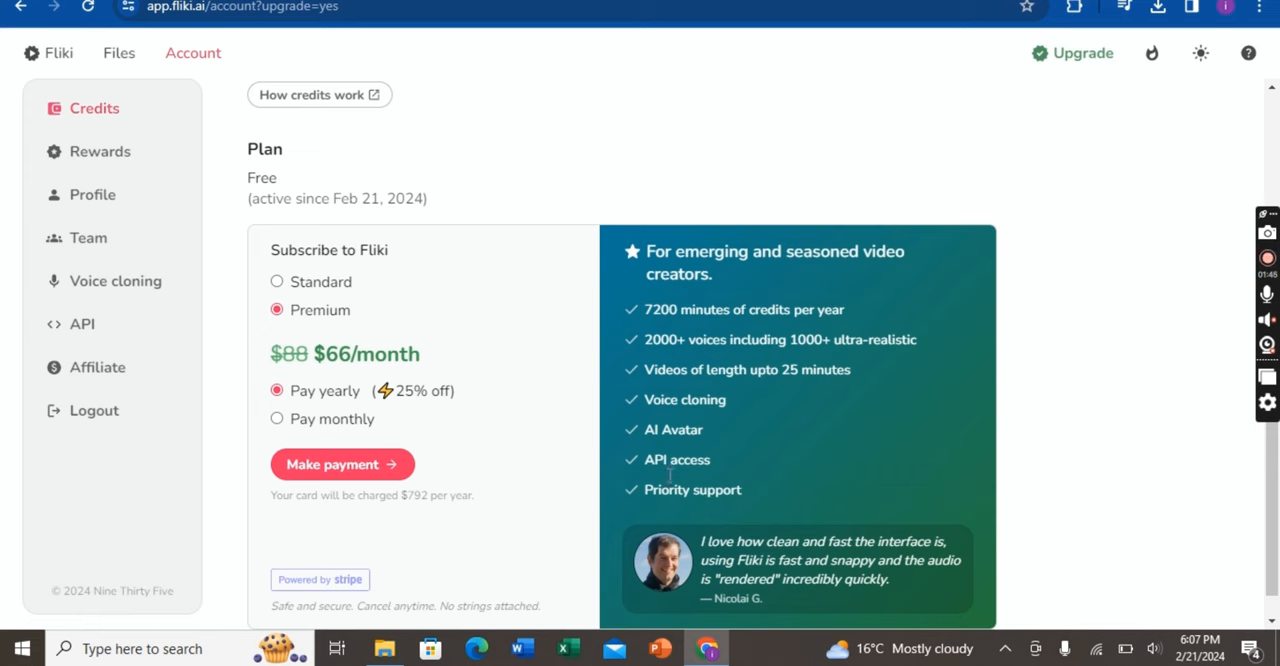
{"action": "left_click", "coordinate": [277, 282]}
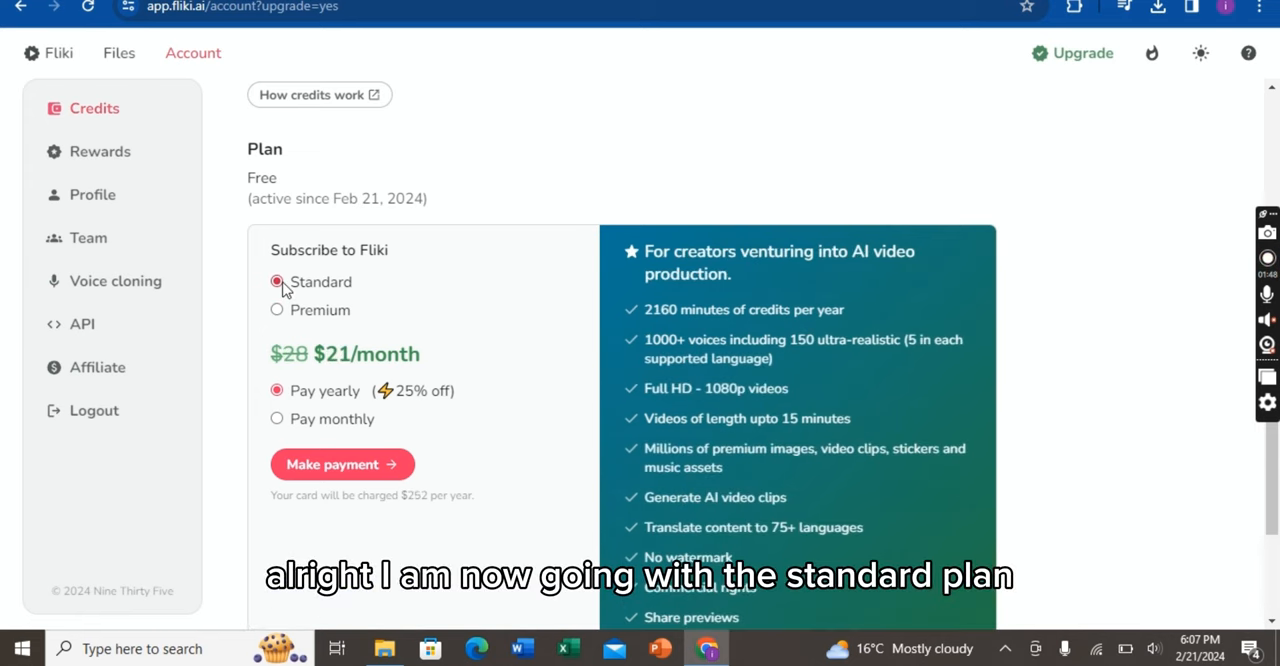
{"action": "left_click", "coordinate": [277, 419]}
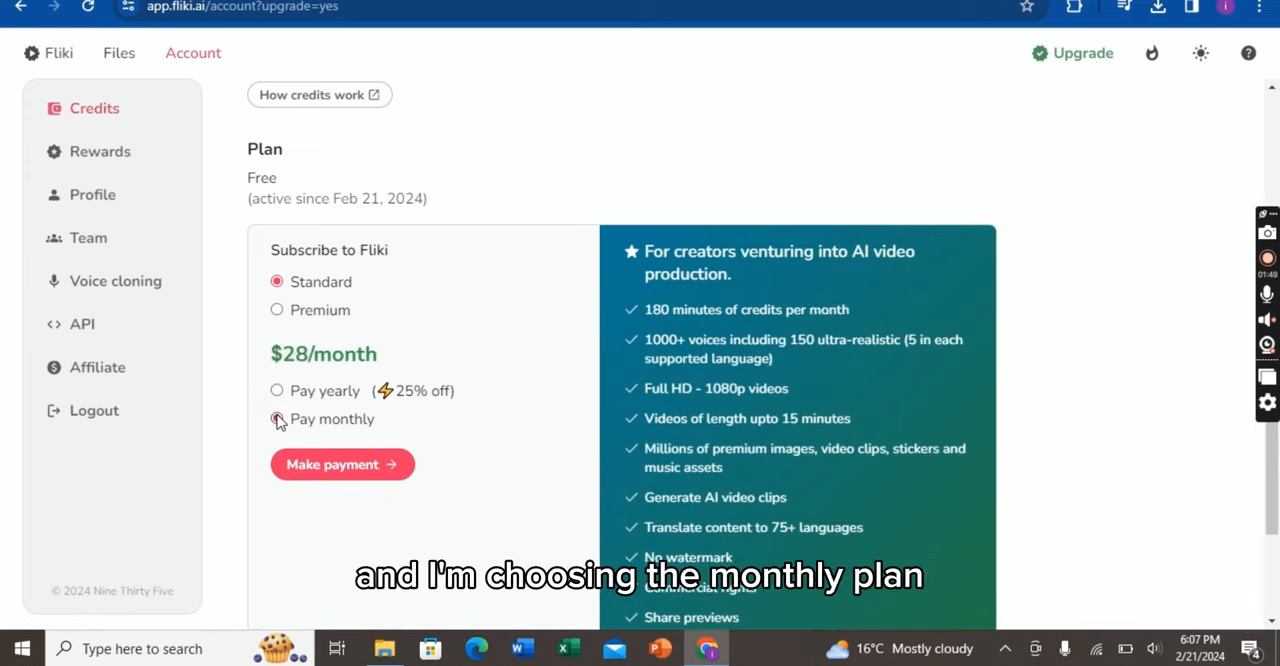
{"action": "left_click", "coordinate": [277, 419]}
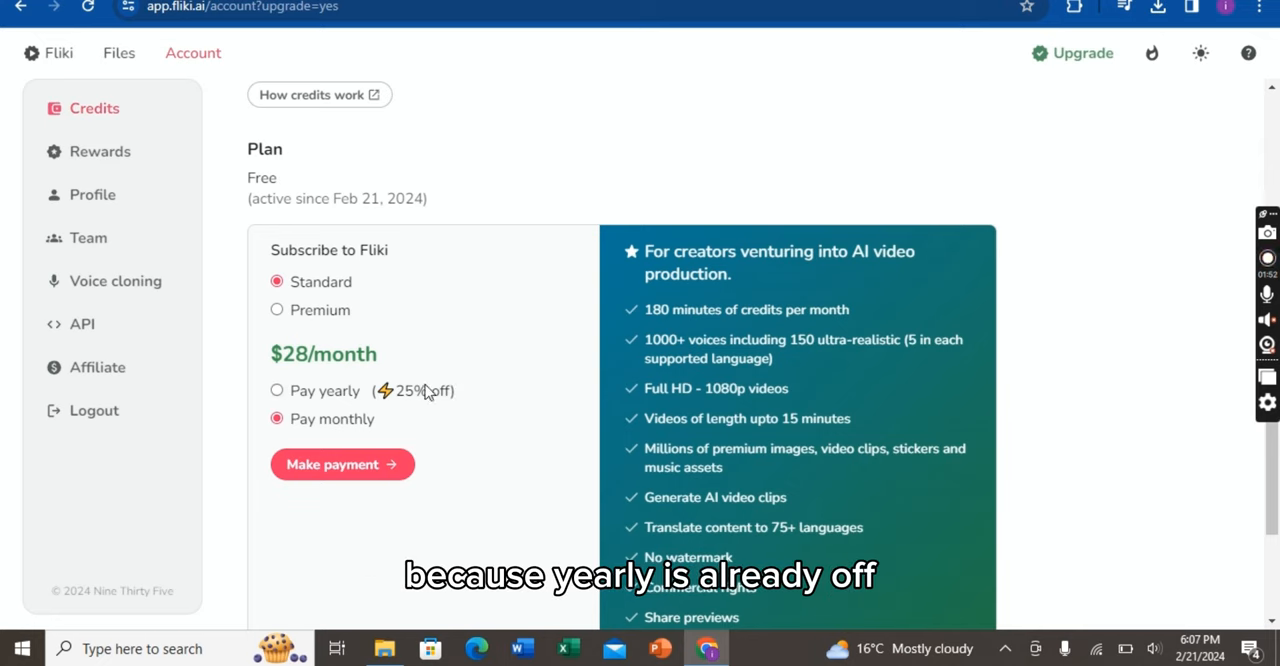
{"action": "left_click", "coordinate": [342, 464]}
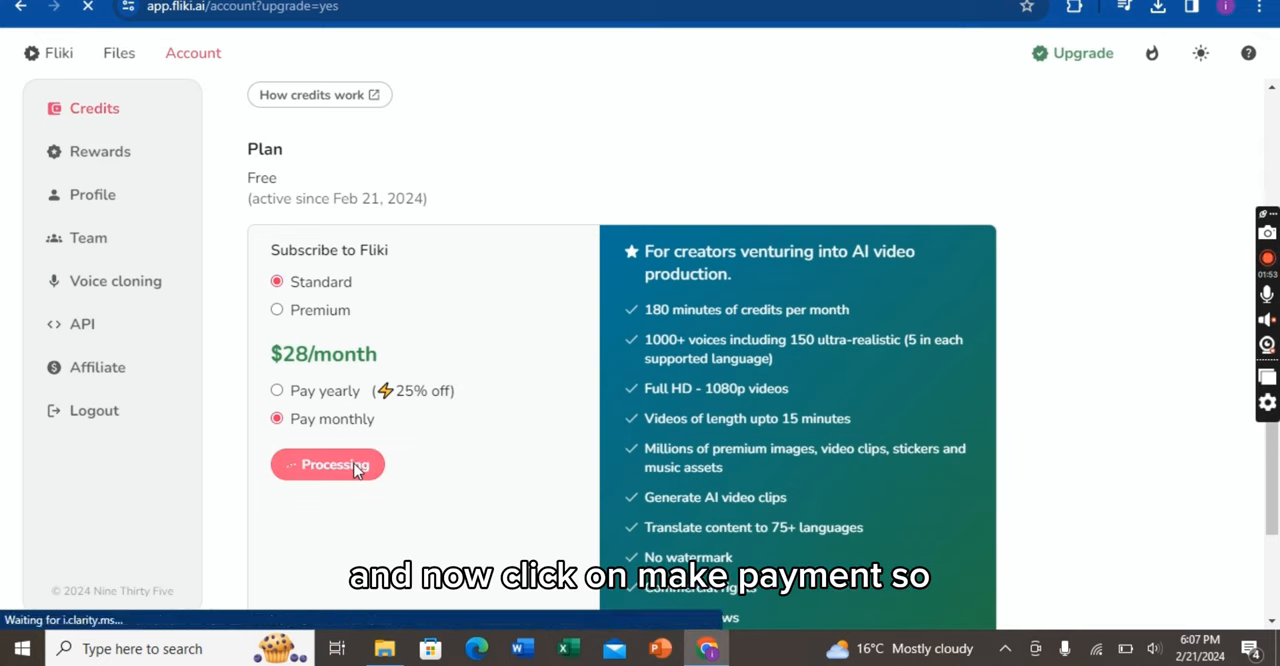
Step: Enter promotion code FLIKIAI10 on the $28/month Stripe checkout
{"action": "left_click", "coordinate": [327, 464]}
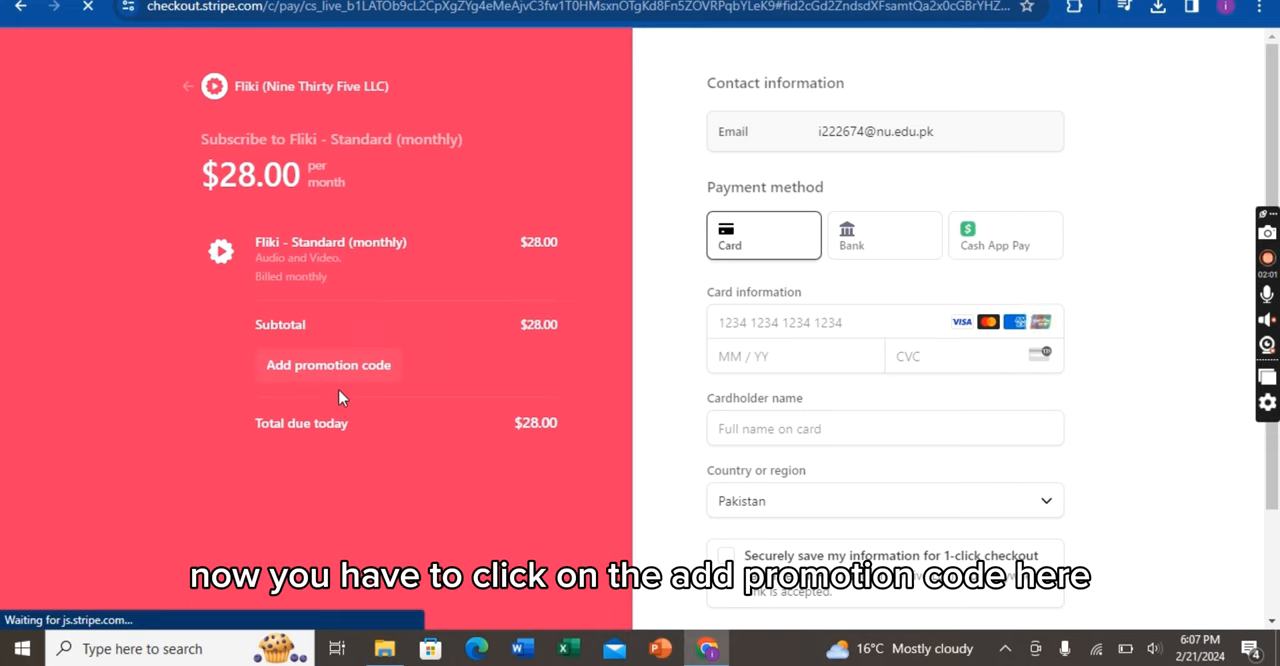
{"action": "left_click", "coordinate": [328, 365]}
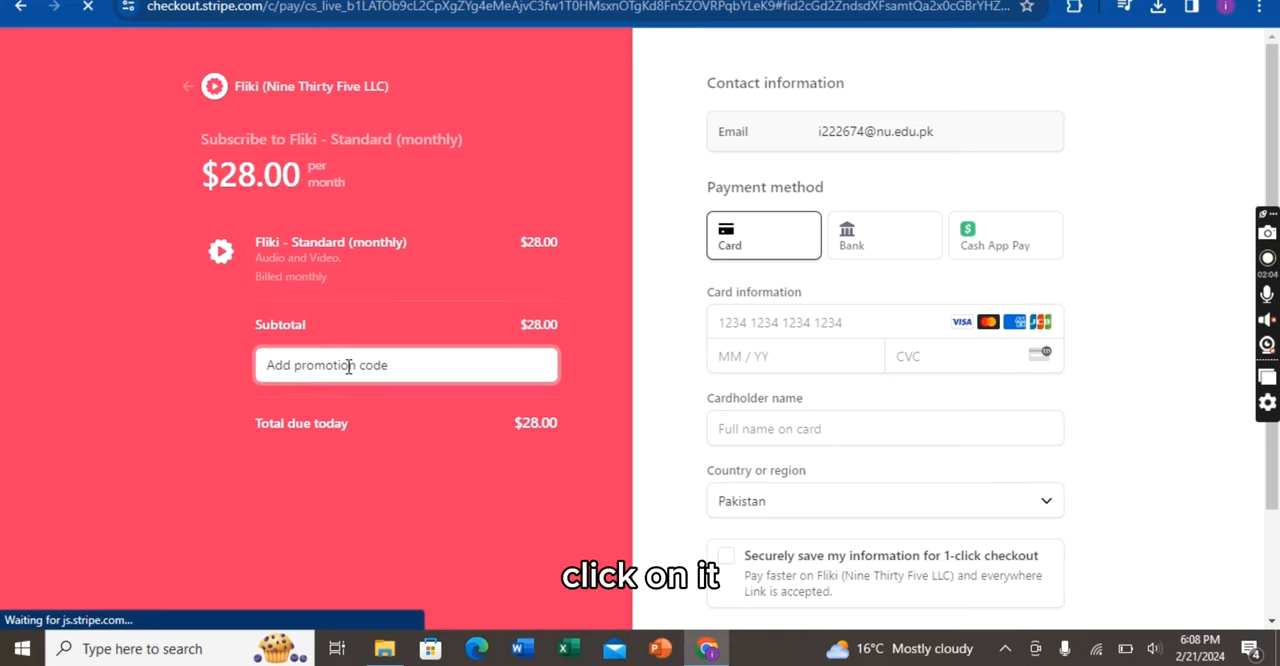
{"action": "type", "text": "FLIKIAI10"}
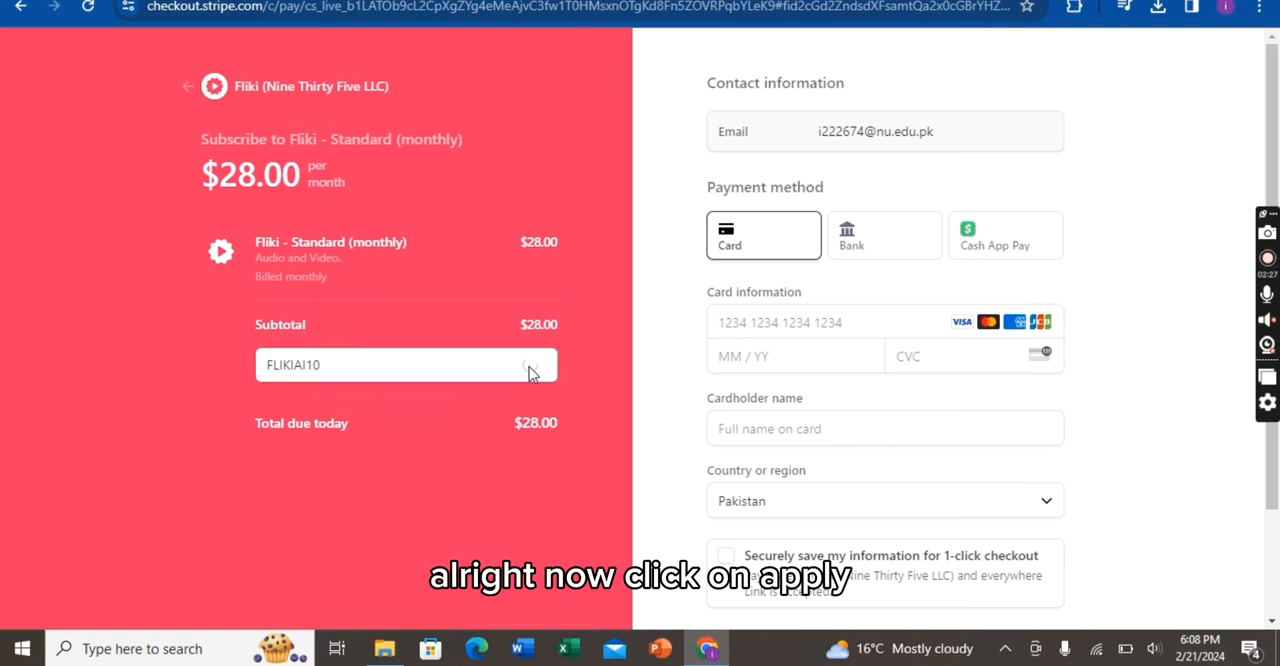
Step: Apply FLIKIAI10 for 10% off ($25.20 total), then go back to Fliki
{"action": "left_click", "coordinate": [530, 364]}
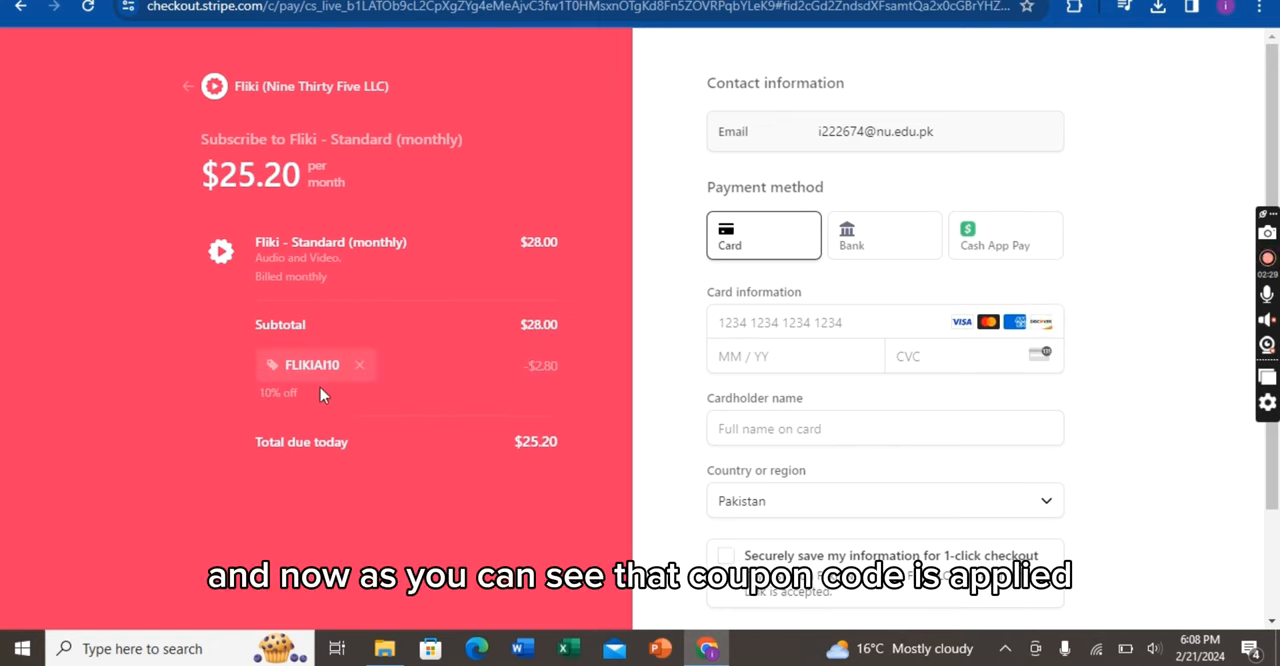
{"action": "mouse_move", "coordinate": [578, 387]}
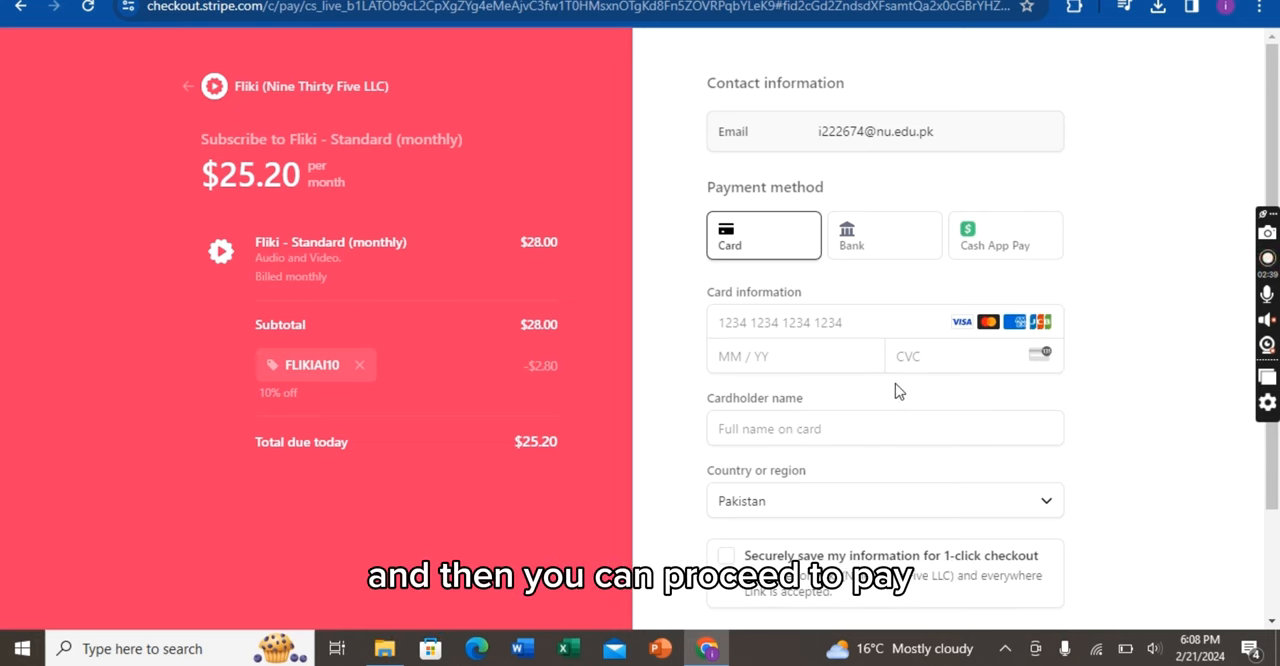
{"action": "left_click", "coordinate": [189, 86]}
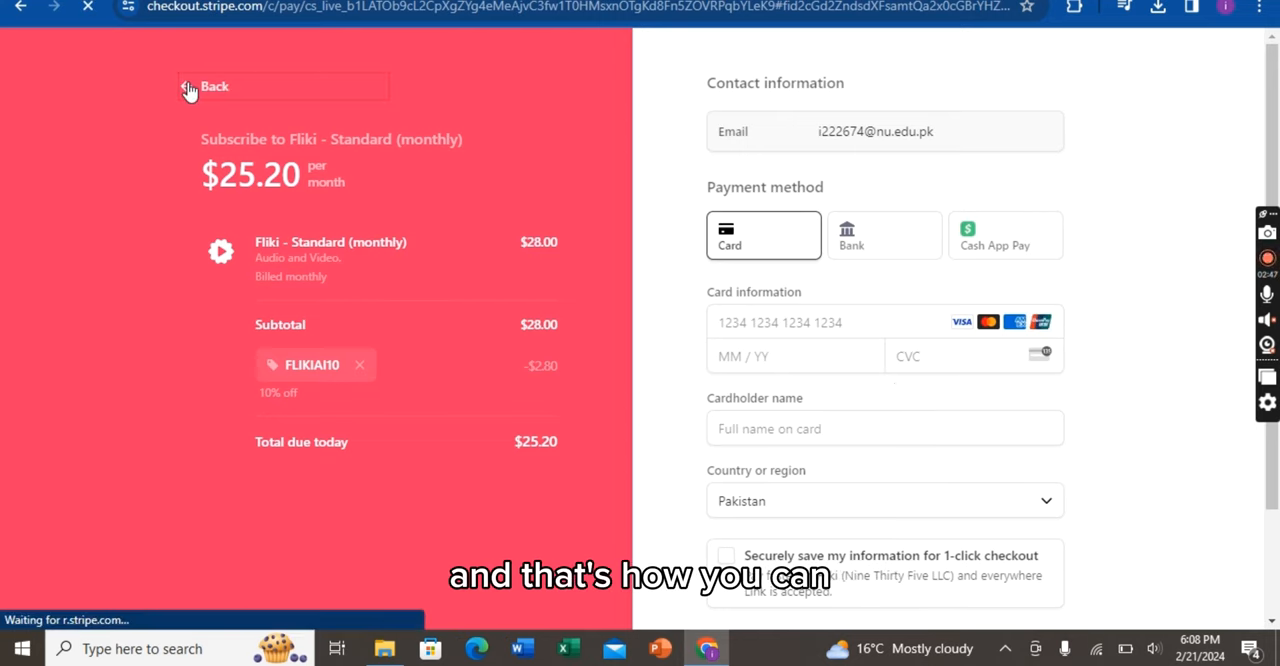
{"action": "left_click", "coordinate": [210, 86]}
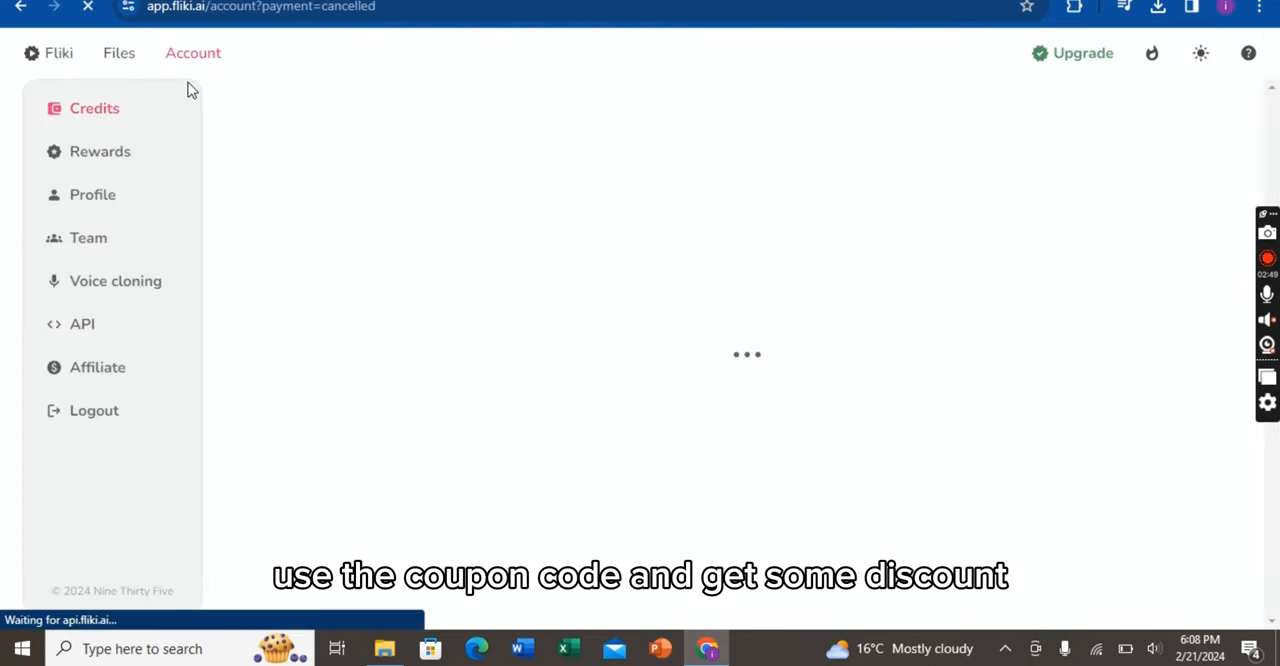